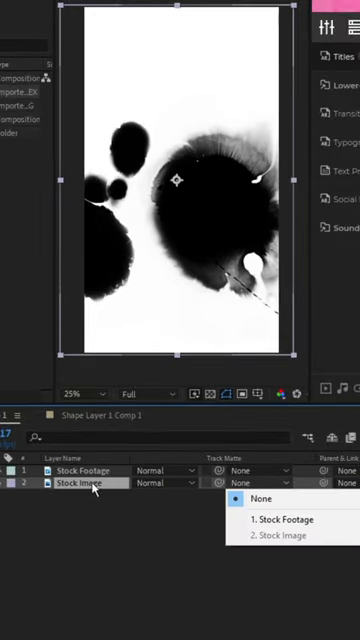
Step: Set the Stock Image layer's track matte to 1. Stock Footage, switched from Alpha to Luma
click(279, 518)
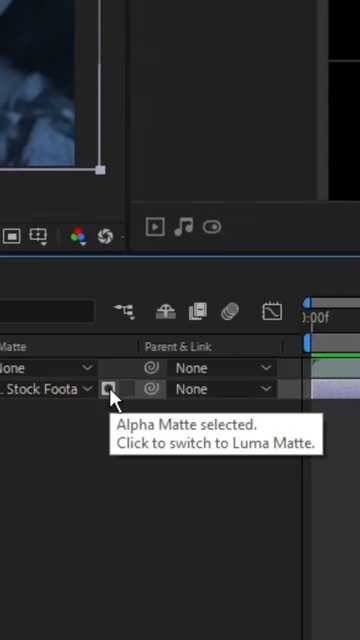
click(111, 389)
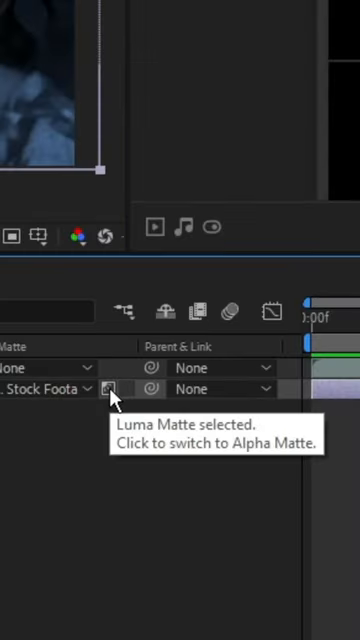